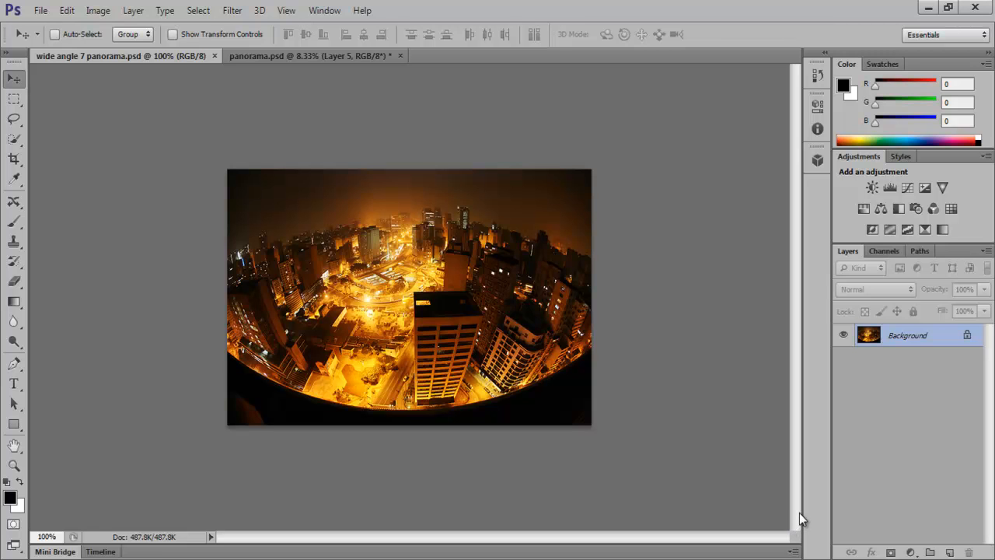
mouse_move(598, 384)
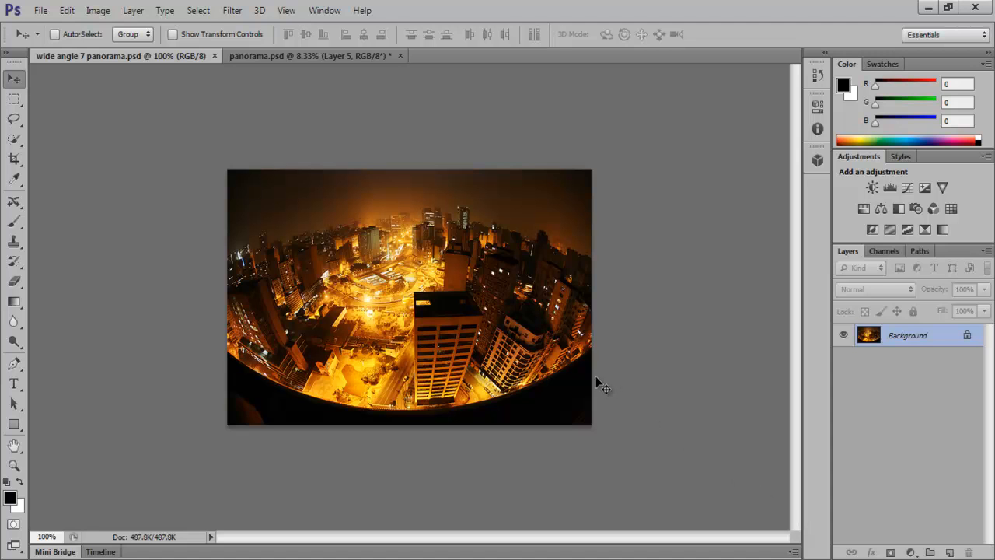
mouse_move(396, 392)
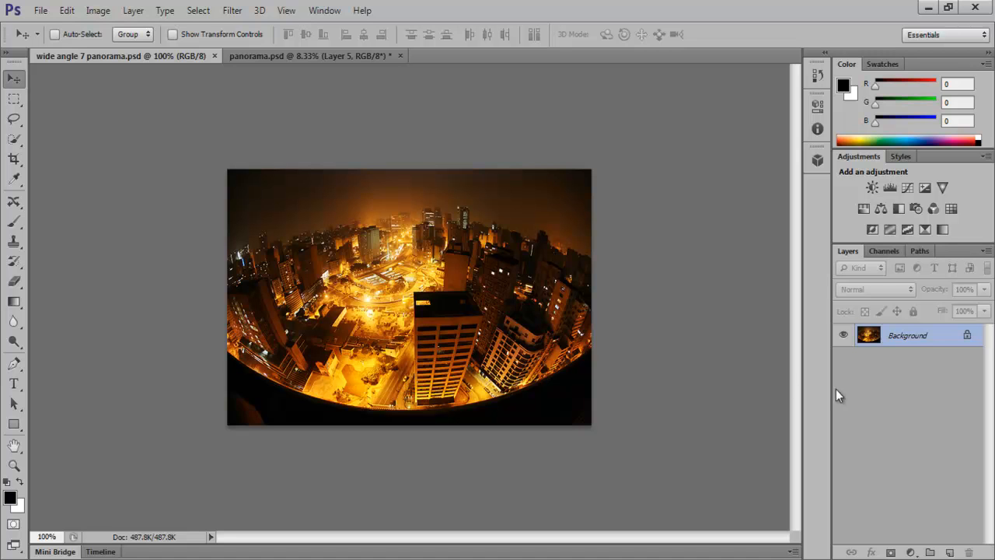
Bring up the layer options menu for the city photo's locked Background layer
right_click(906, 335)
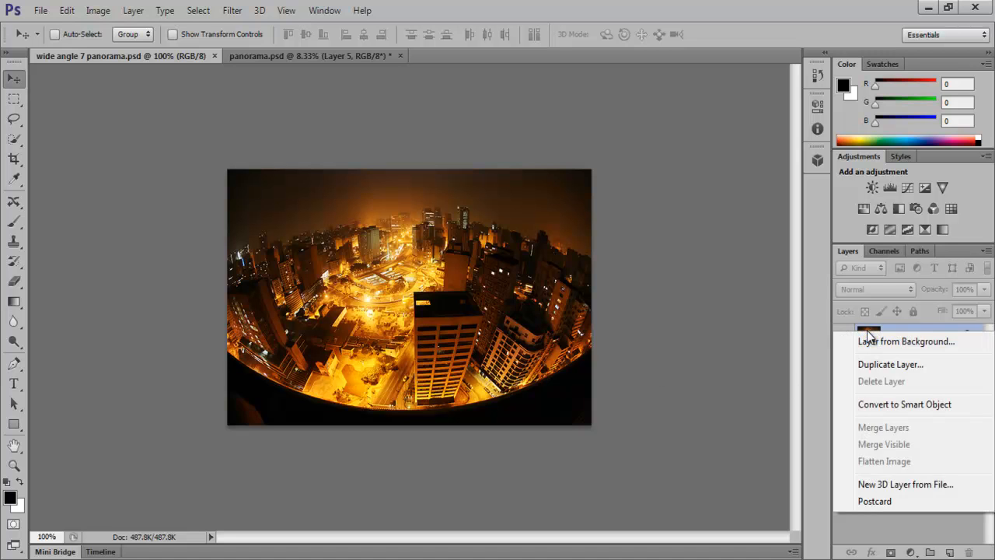
mouse_move(891, 408)
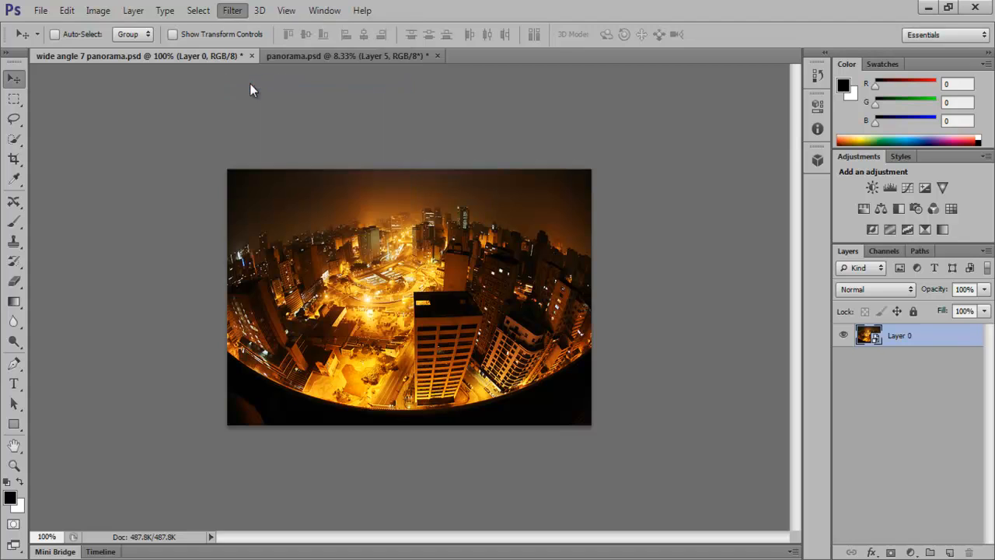
Apply an Adaptive Wide Angle smart filter that straightens the fisheye city photo
click(232, 10)
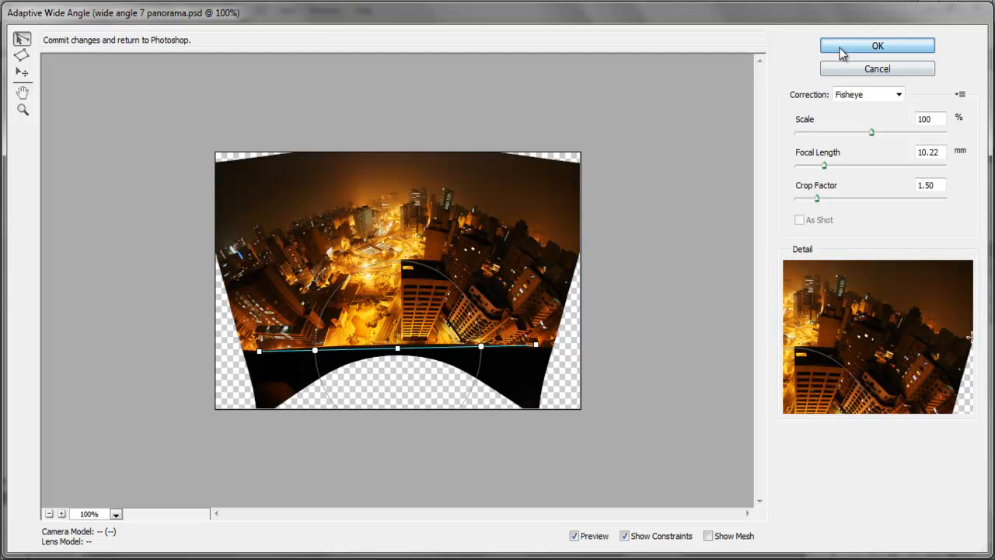
click(876, 45)
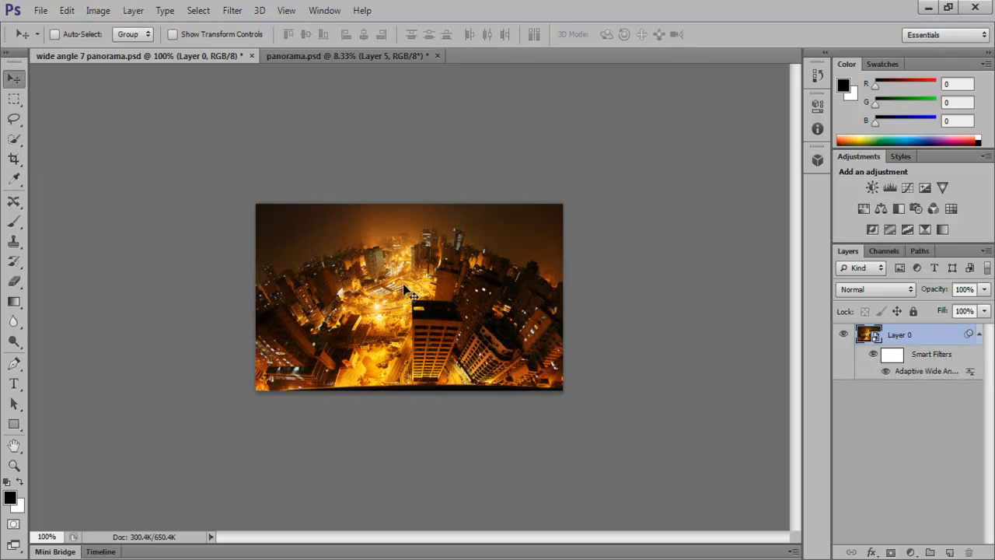
Switch to the five-layer panorama.psd ski document
click(342, 56)
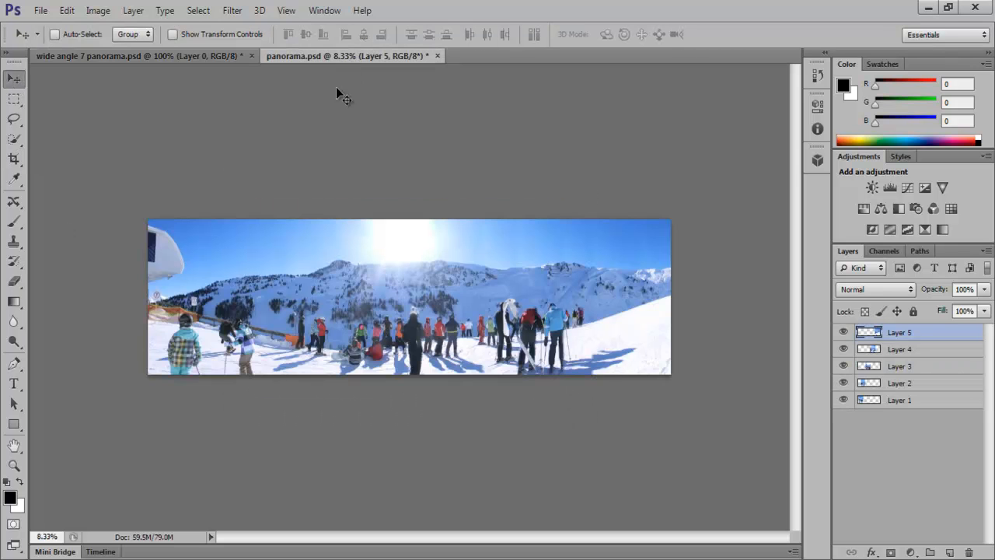
mouse_move(458, 348)
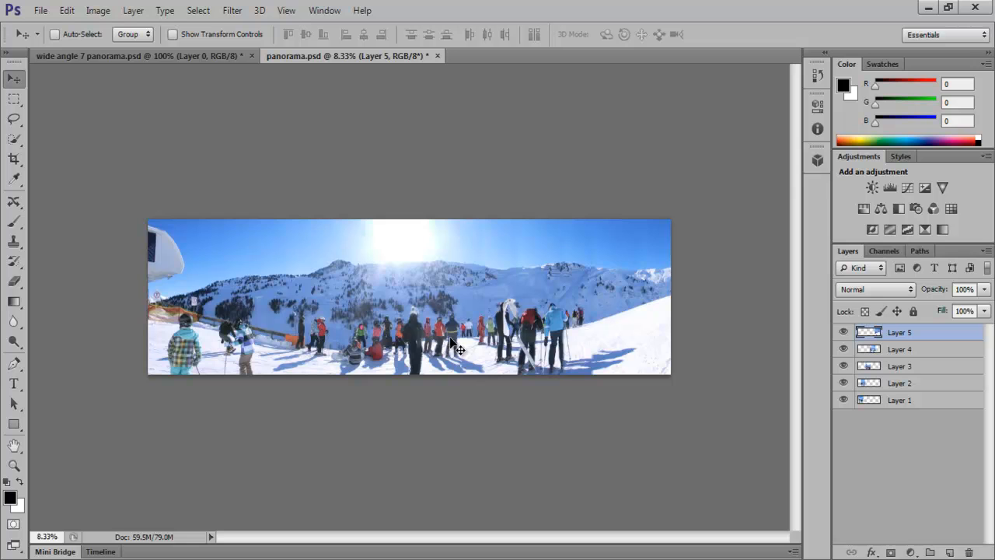
mouse_move(595, 348)
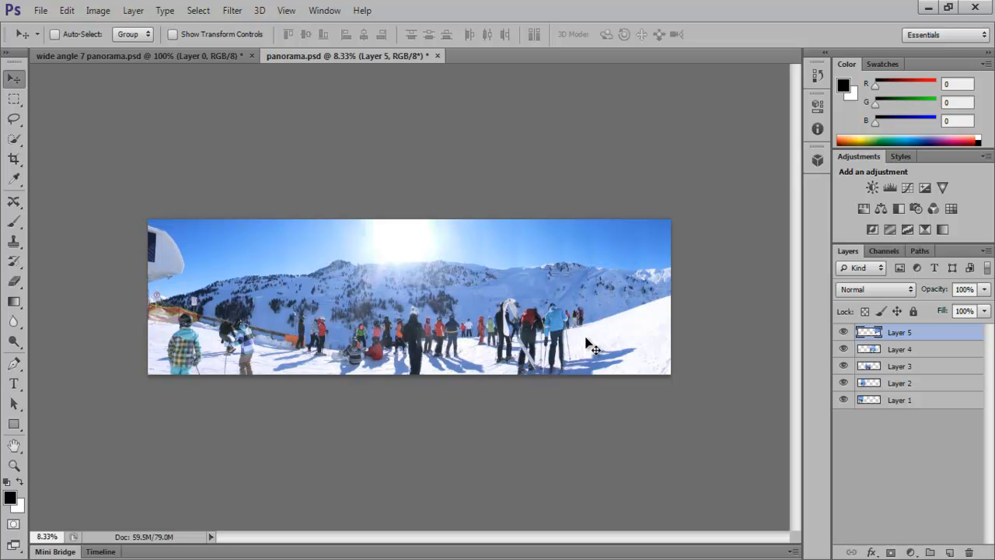
mouse_move(314, 365)
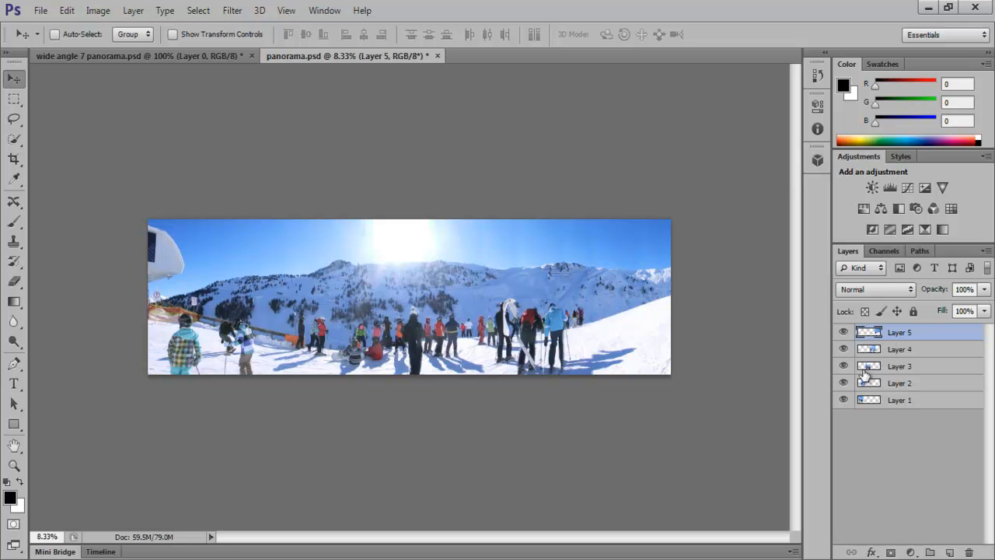
Select all five panorama layers and convert them into one smart object
click(899, 382)
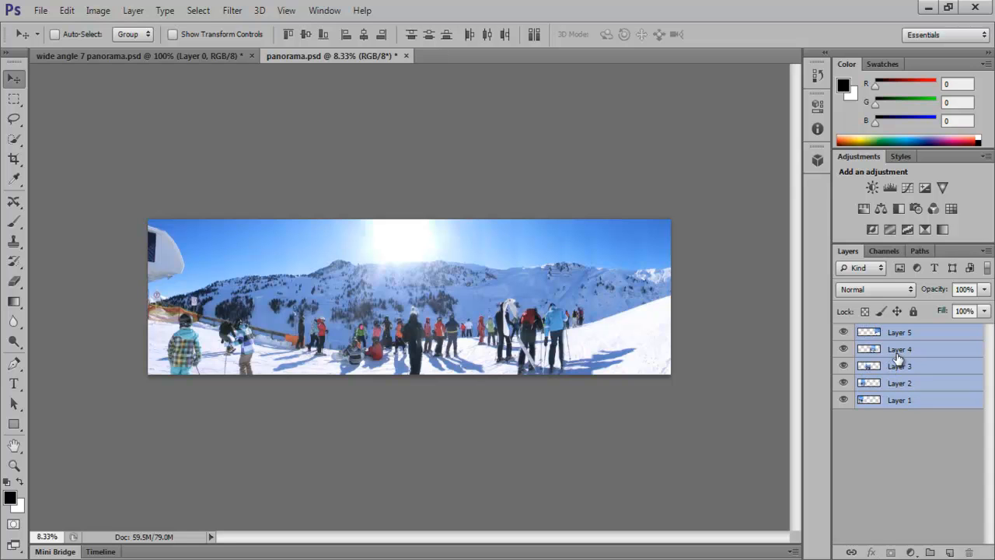
mouse_move(985, 255)
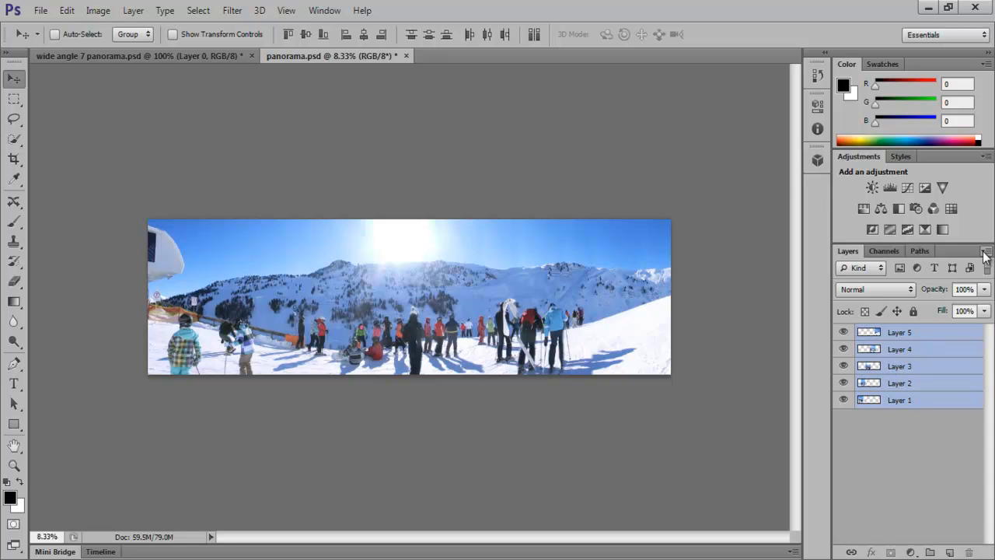
click(985, 251)
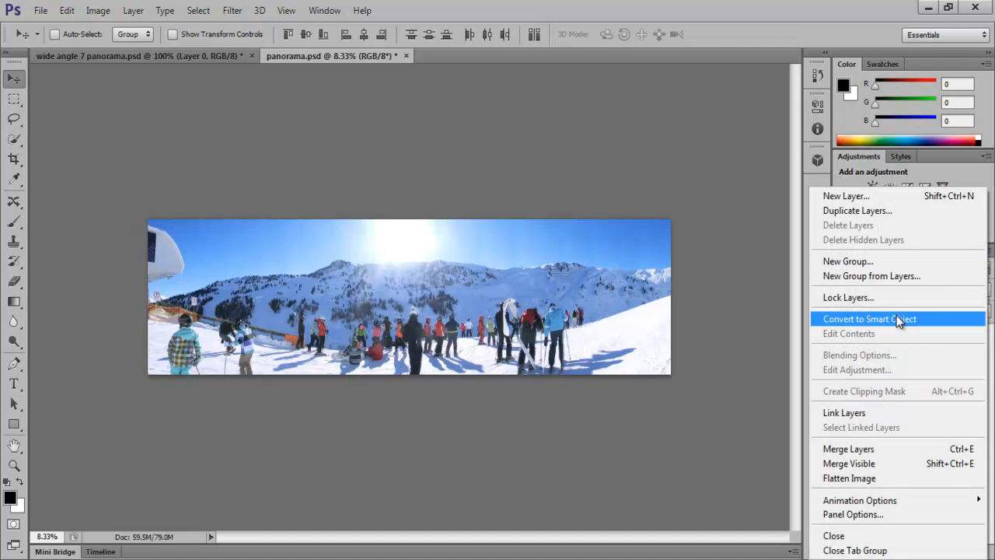
click(868, 319)
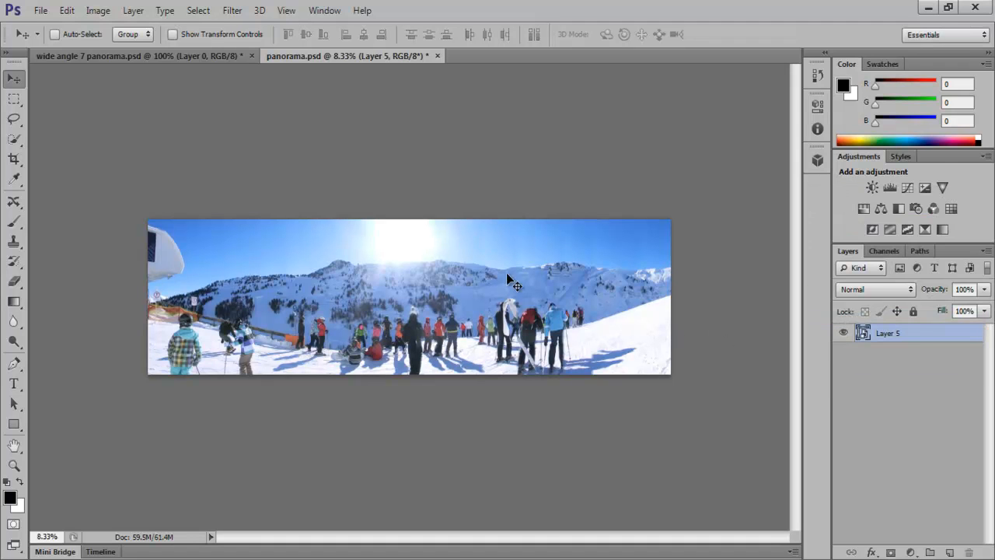
click(231, 10)
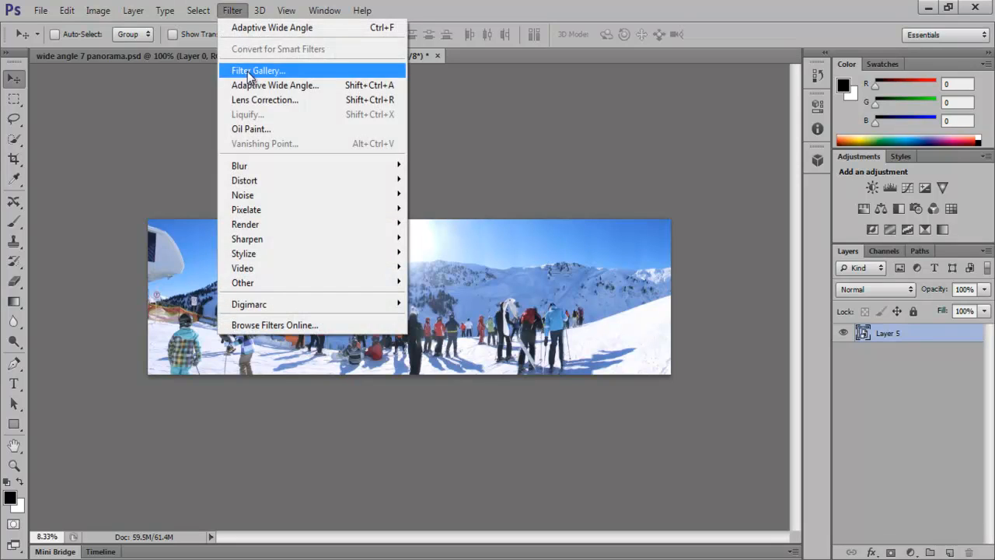
Draw an Adaptive Wide Angle constraint along the snowy horizon and apply it
click(274, 85)
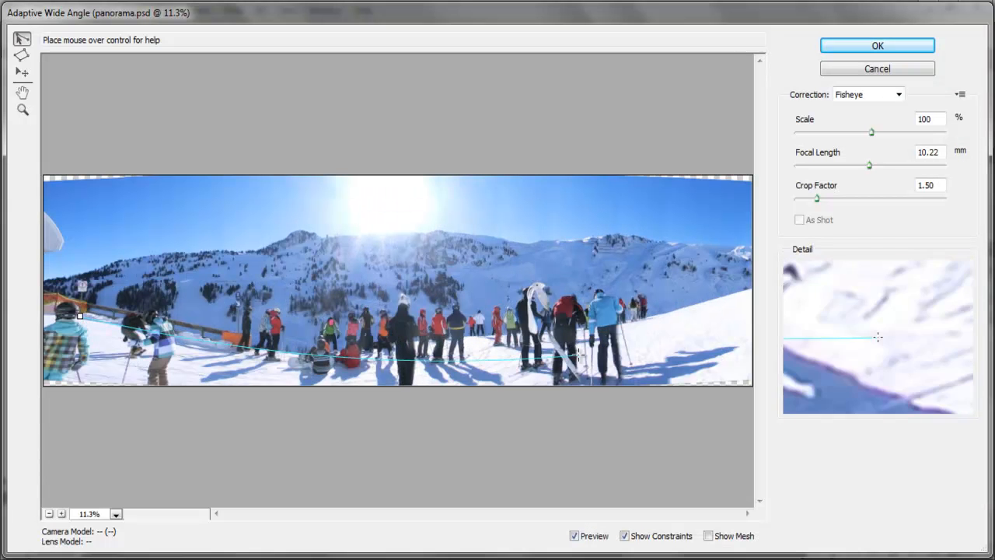
drag(579, 358, 746, 287)
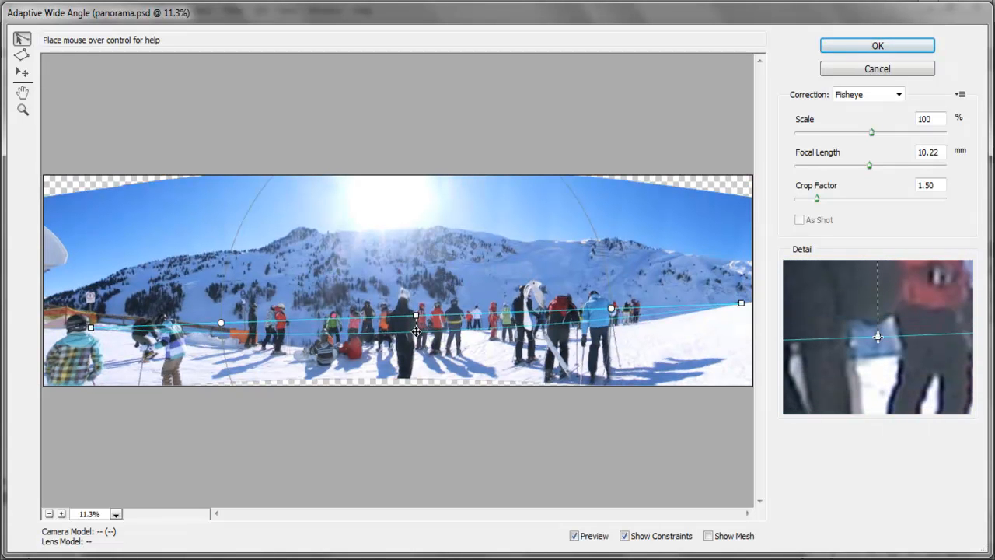
drag(868, 166, 859, 166)
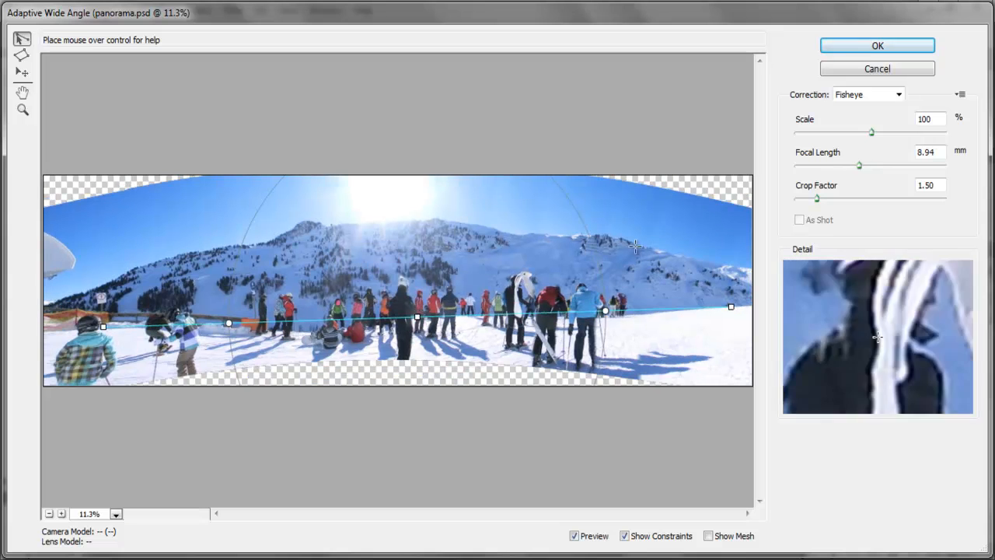
click(877, 46)
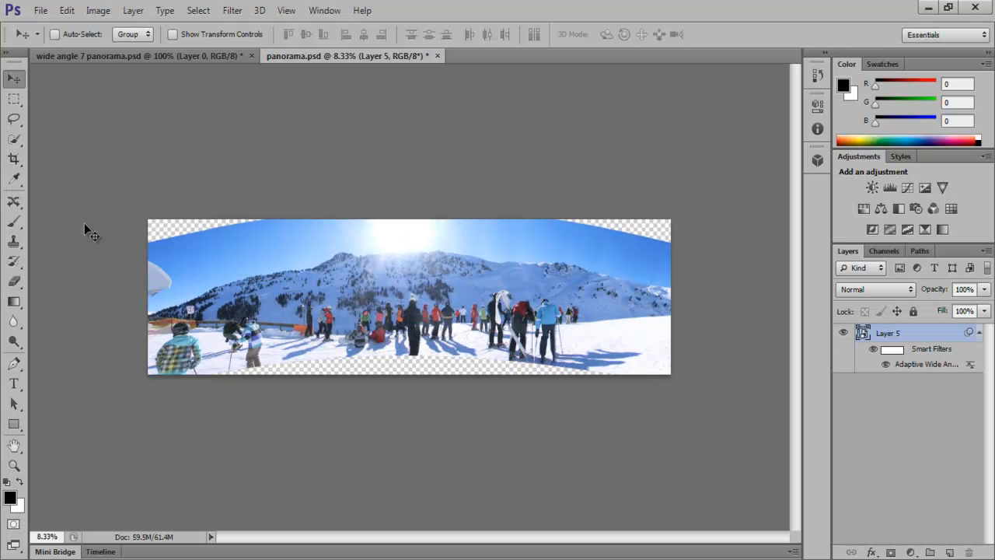
Preview a crop of the corrected panorama, then cancel it without trimming
click(14, 158)
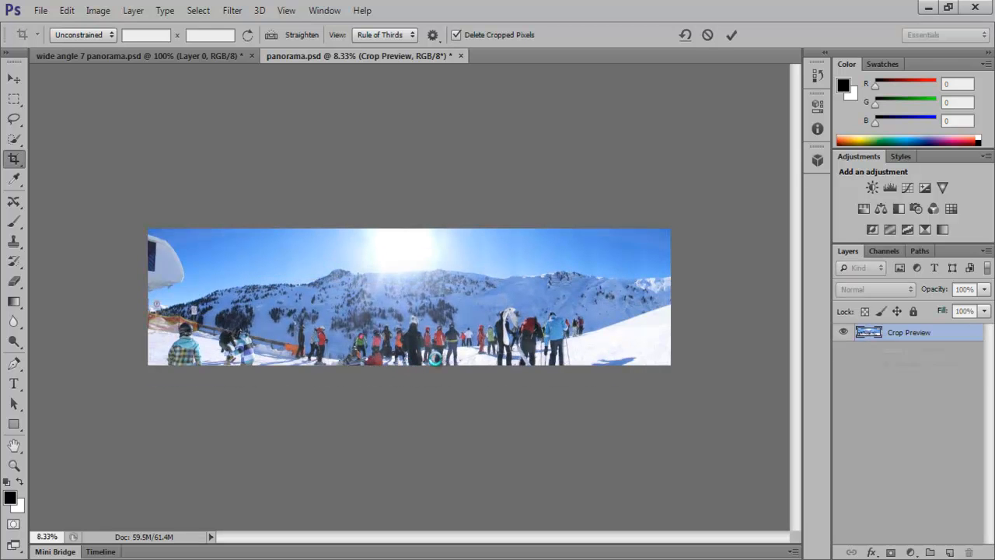
click(731, 35)
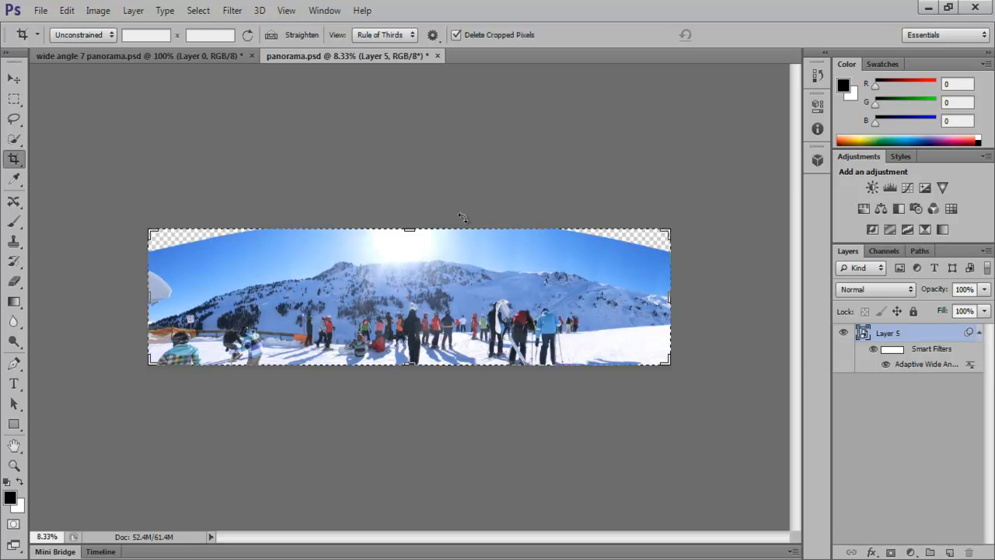
mouse_move(462, 222)
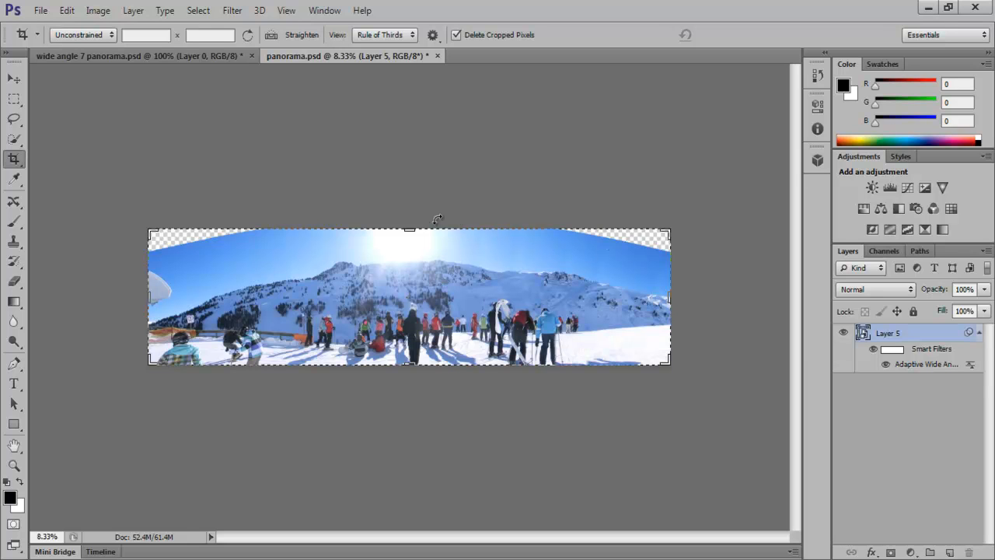
click(14, 78)
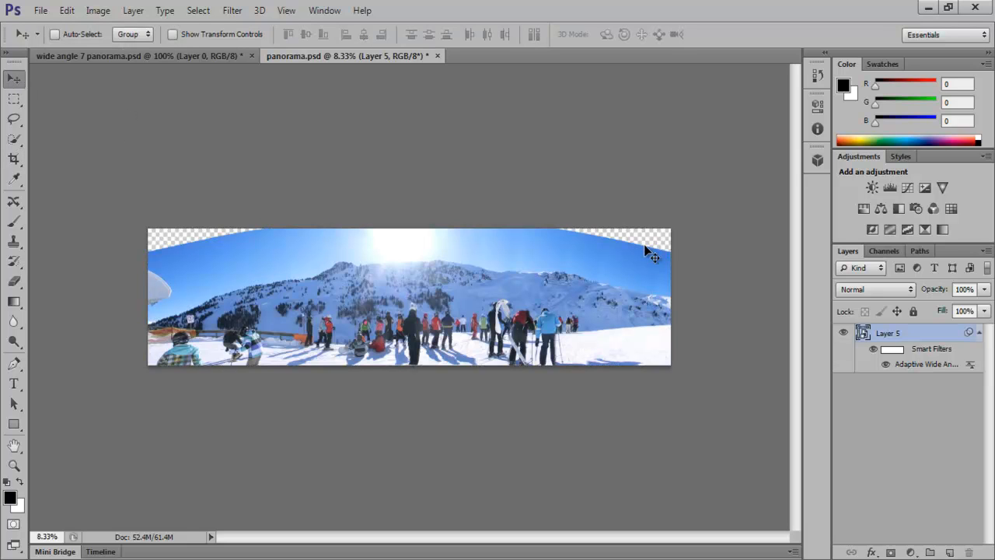
mouse_move(185, 241)
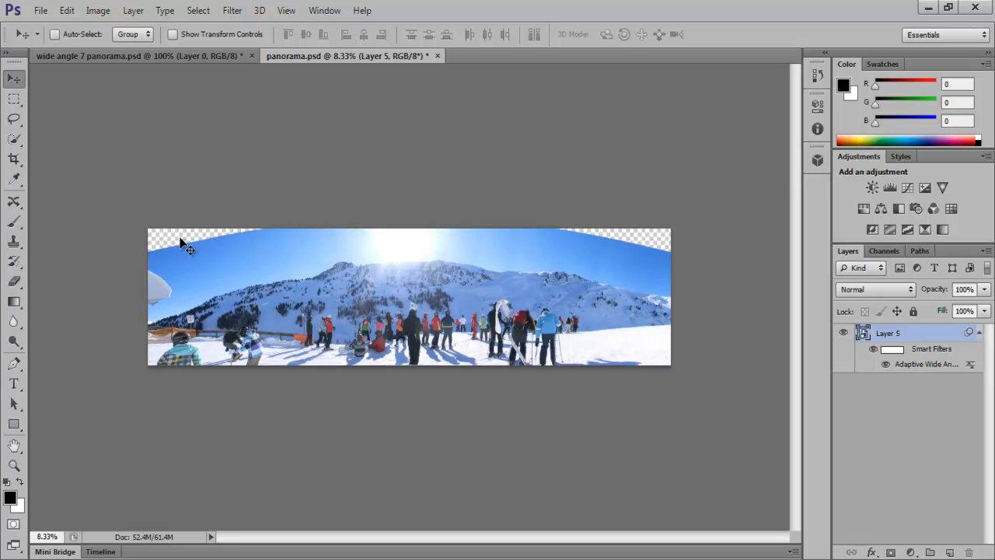
mouse_move(655, 253)
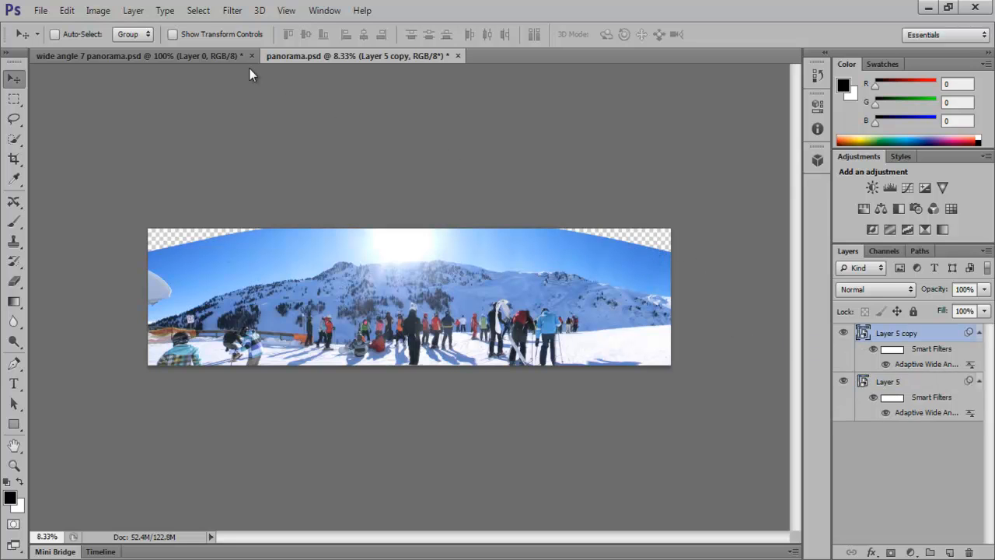
Rasterize the layer copy, select its transparent corners, and expand that selection
click(132, 10)
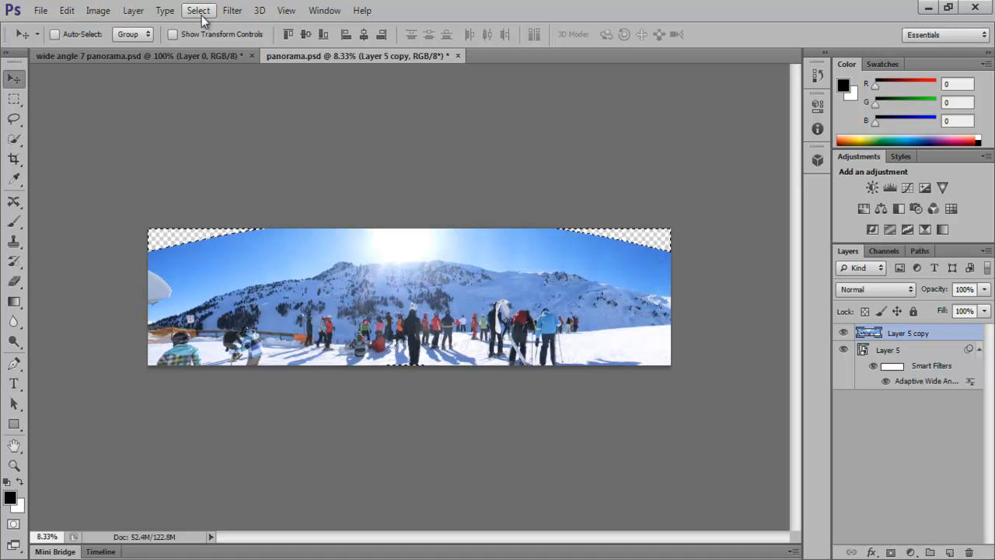
click(198, 10)
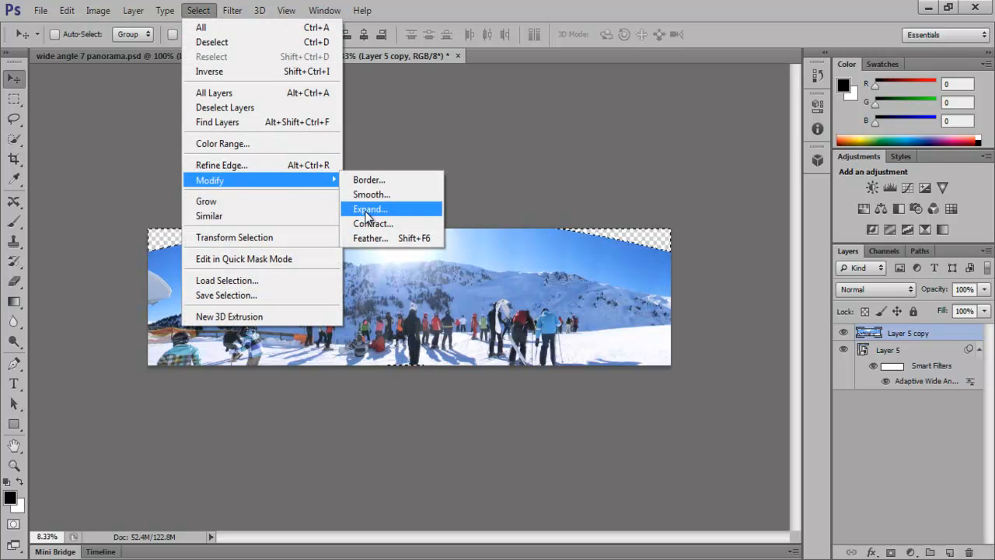
click(369, 208)
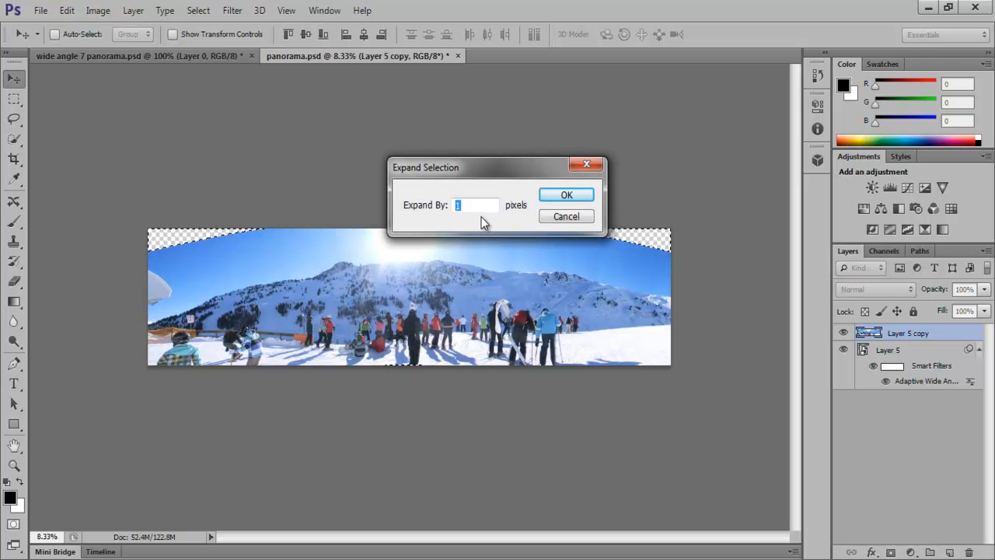
click(566, 194)
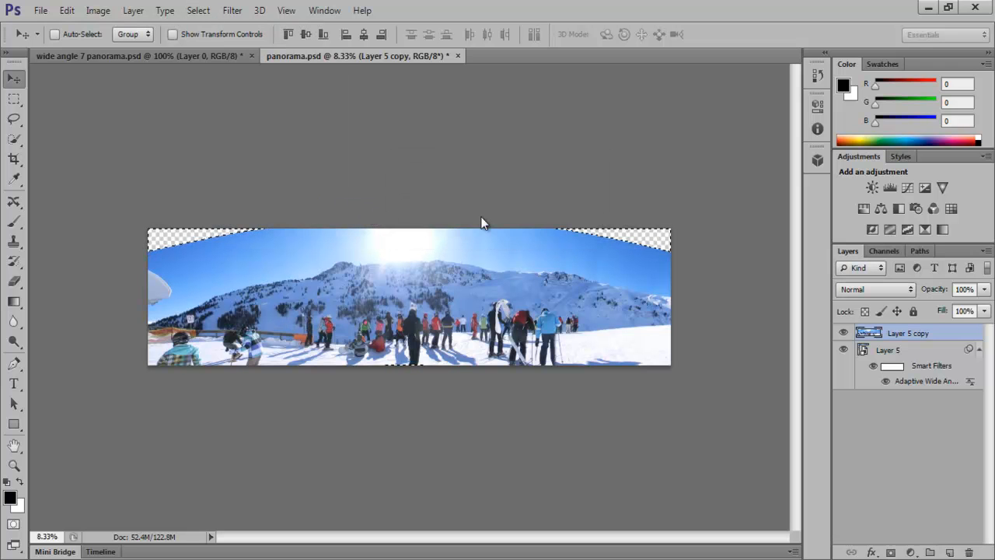
click(66, 10)
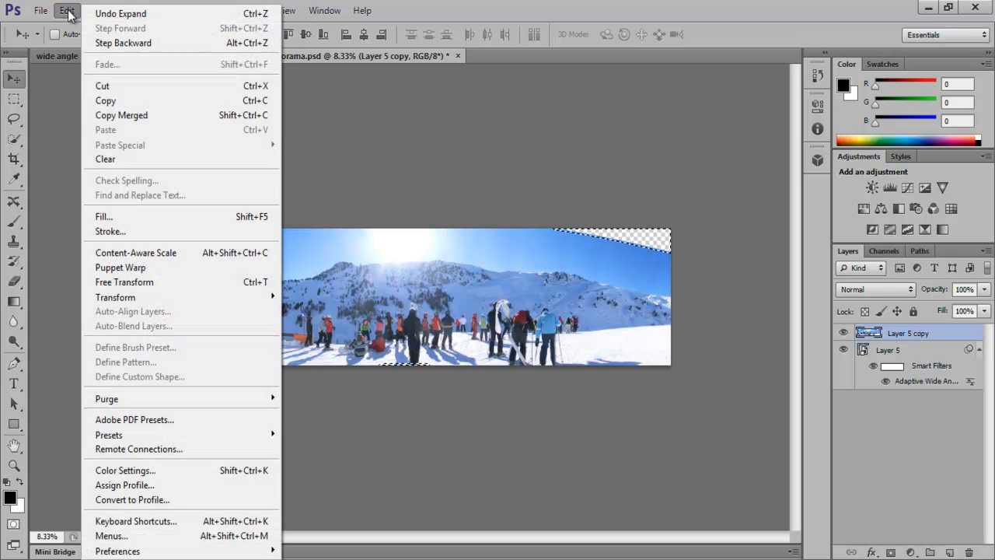
Fill the selected corner wedges using Content-Aware fill
click(103, 216)
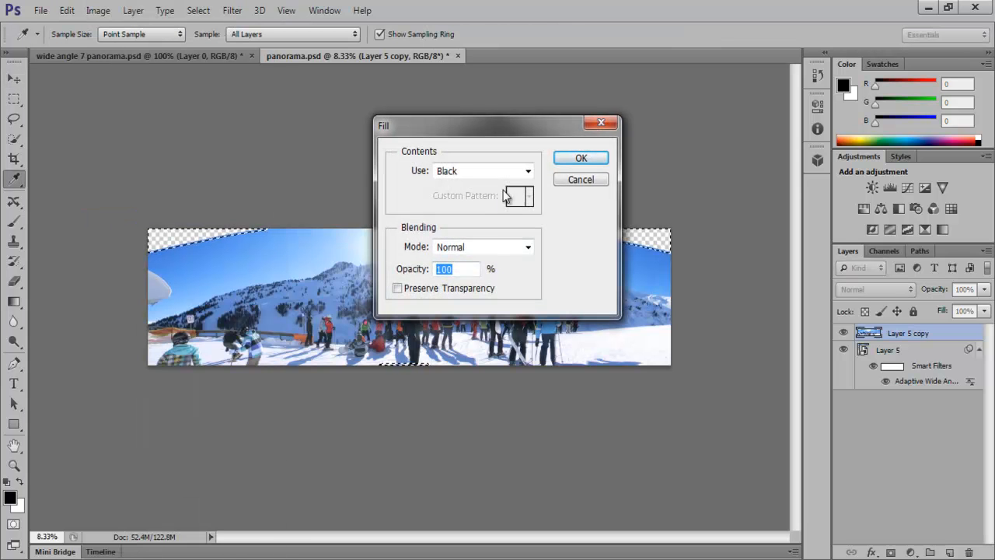
click(528, 170)
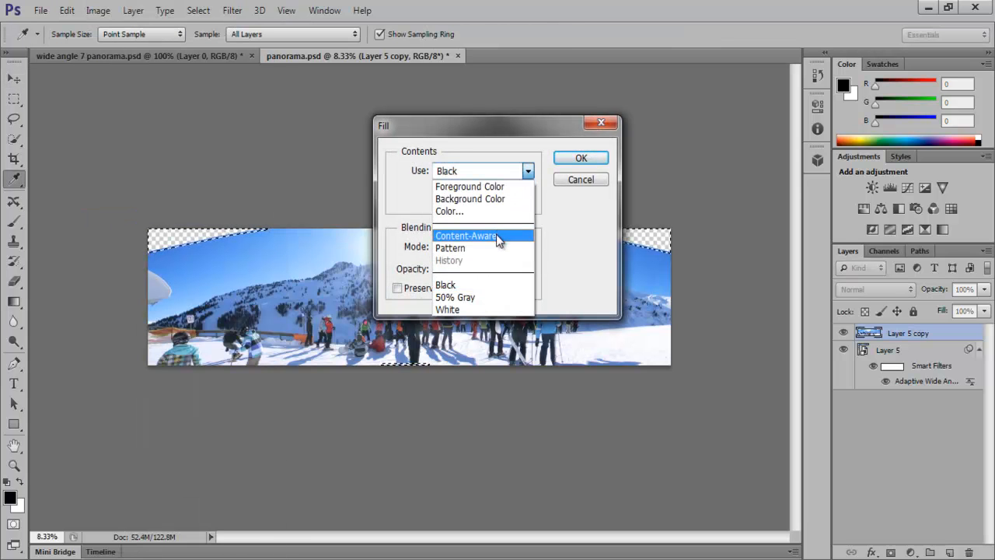
click(464, 235)
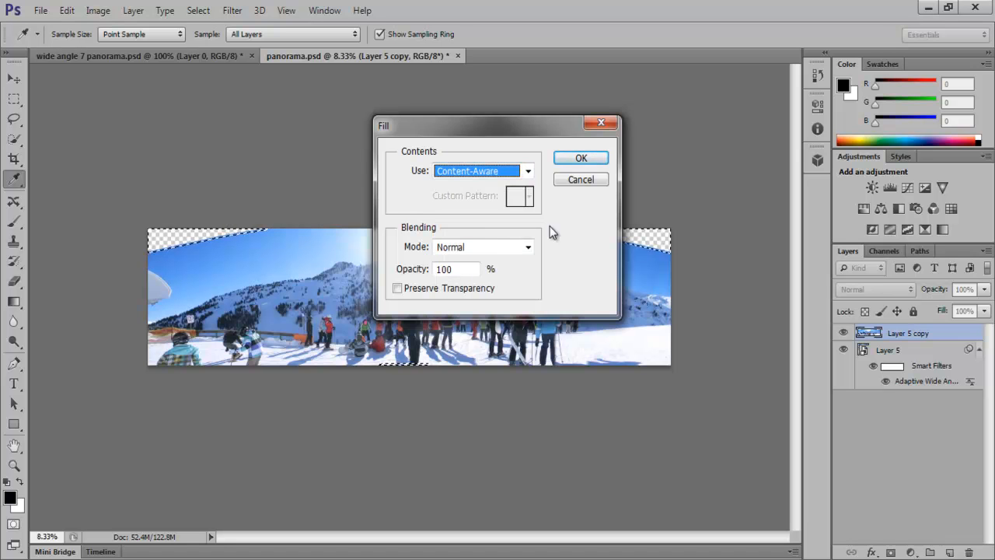
click(580, 158)
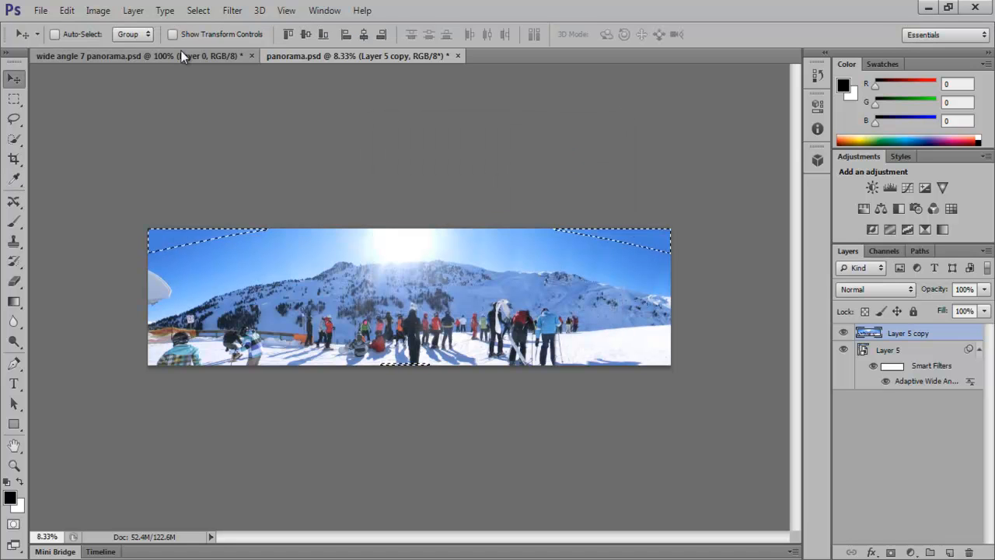